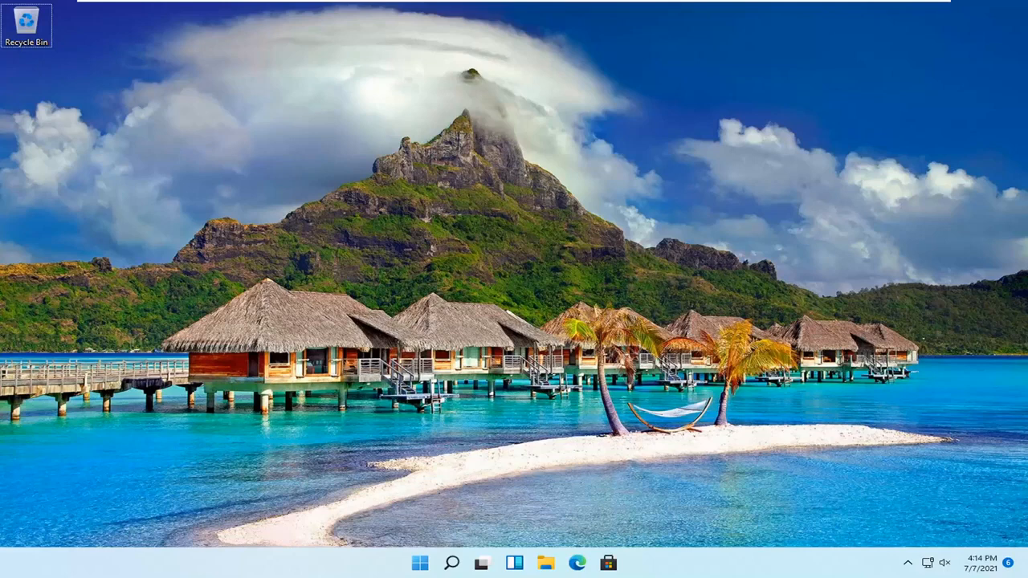
pyautogui.moveTo(484, 541)
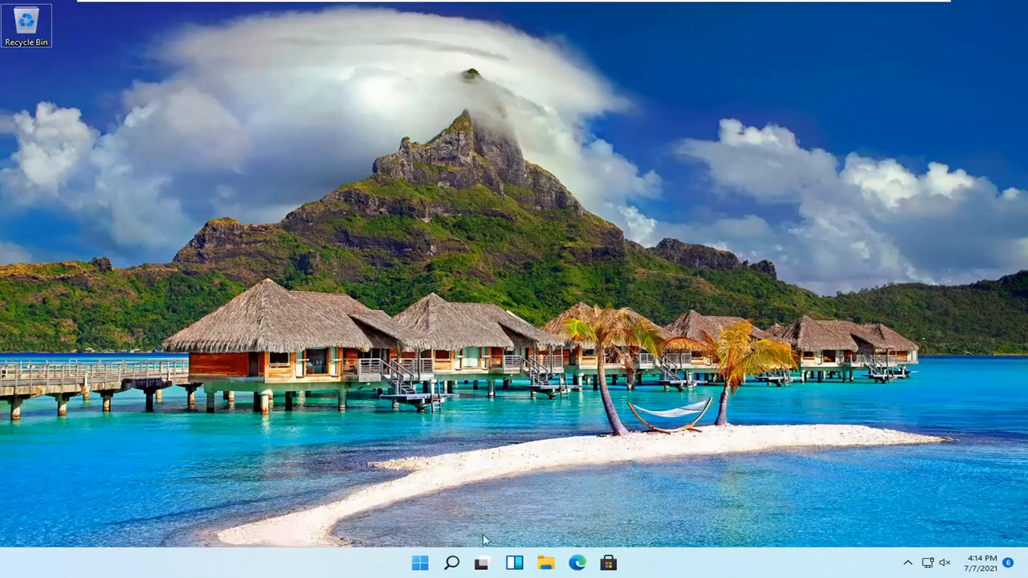
pyautogui.moveTo(451, 562)
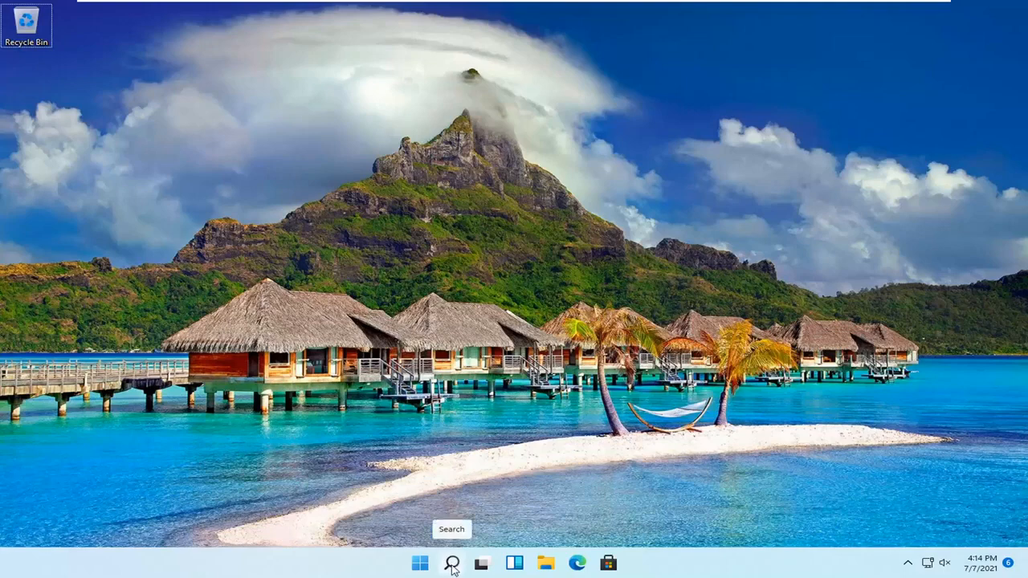
# - Search Windows for 'Control Panel' to reach the User Accounts page
pyautogui.click(452, 563)
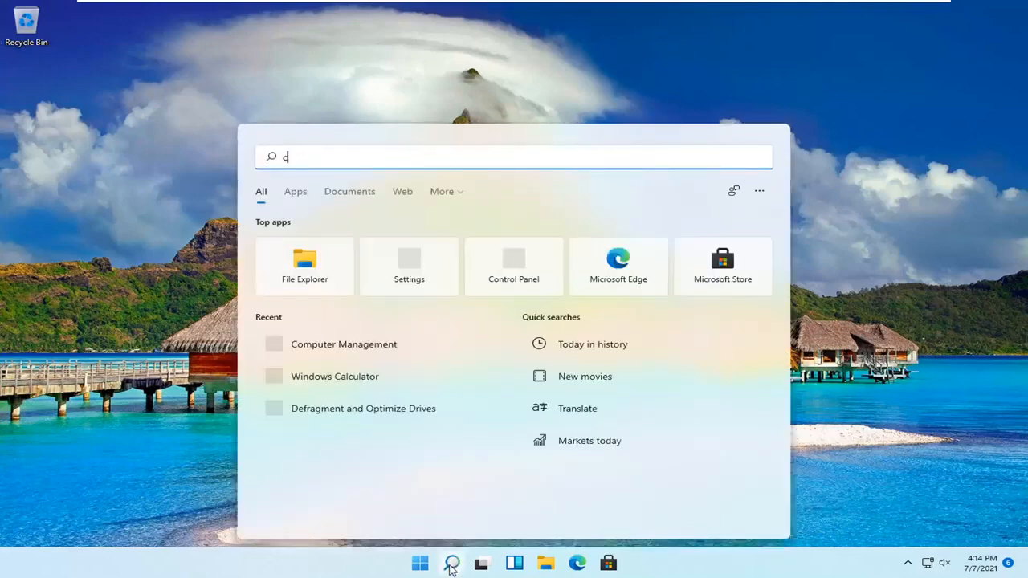
pyautogui.write('ontrol Panel')
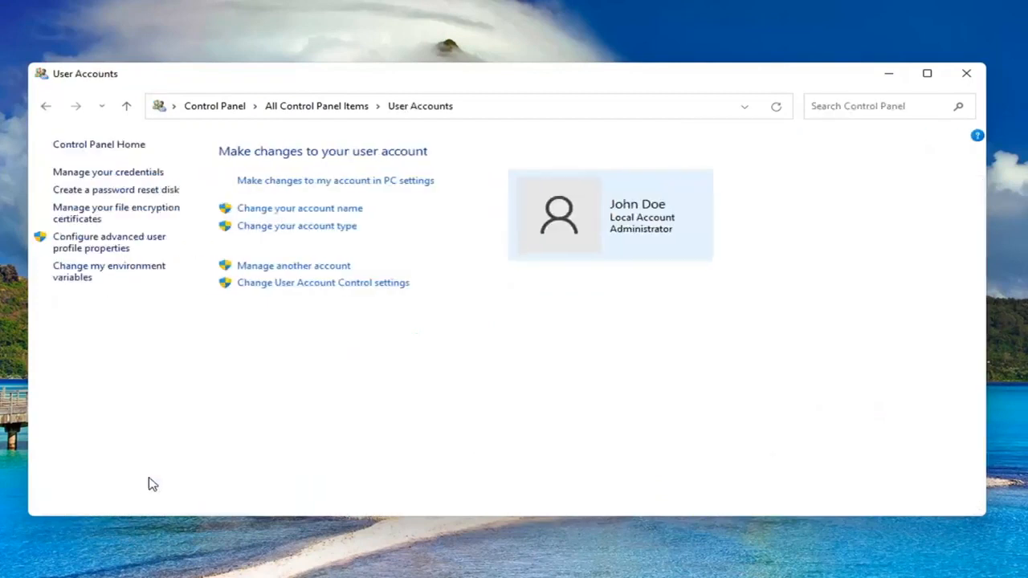
pyautogui.moveTo(299, 361)
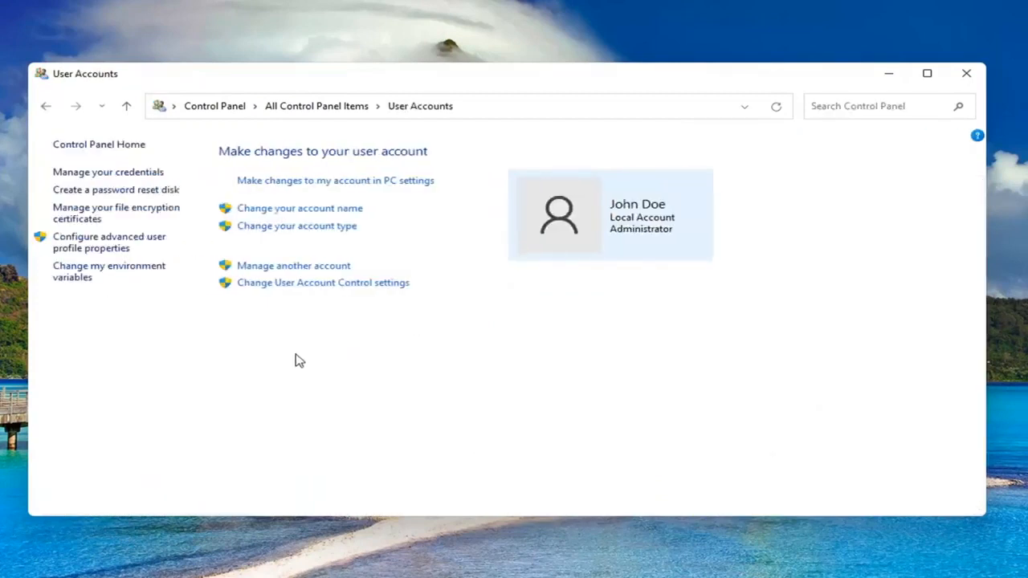
pyautogui.moveTo(297, 280)
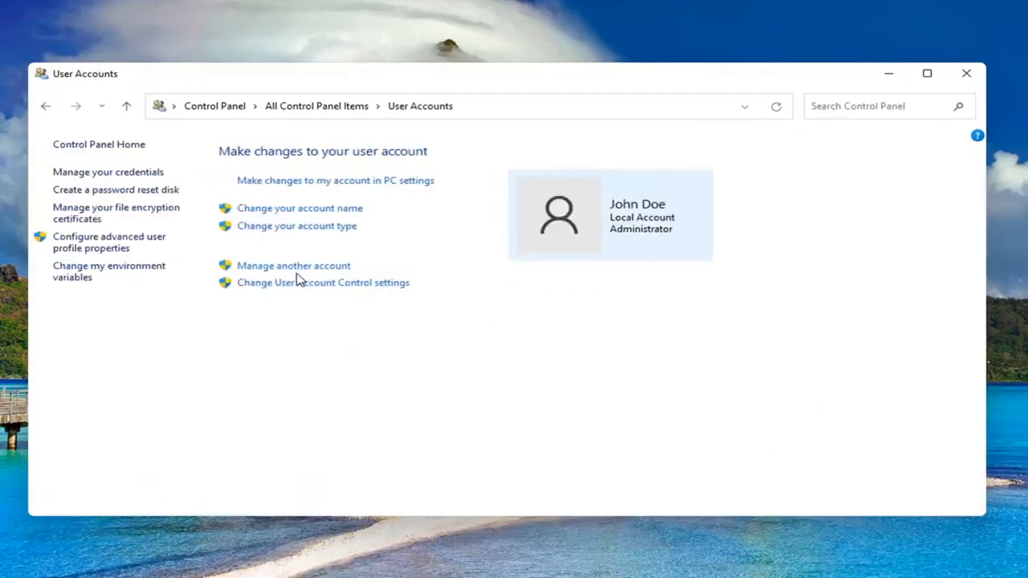
# - Show the other accounts on this PC to open Smith's change-account page
pyautogui.click(293, 265)
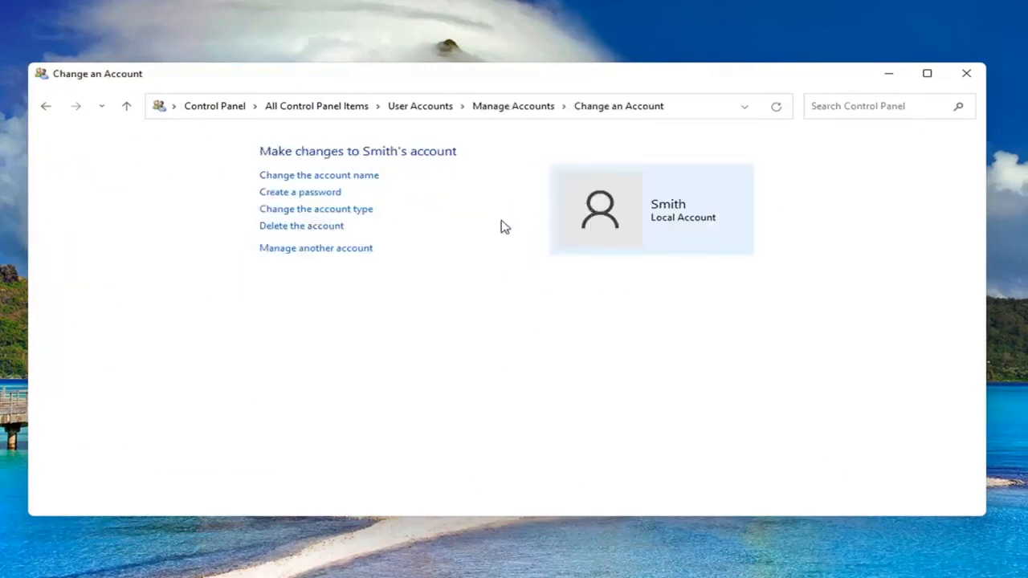
# - Start deleting Smith's local account, reaching the keep-or-delete-files prompt
pyautogui.click(300, 226)
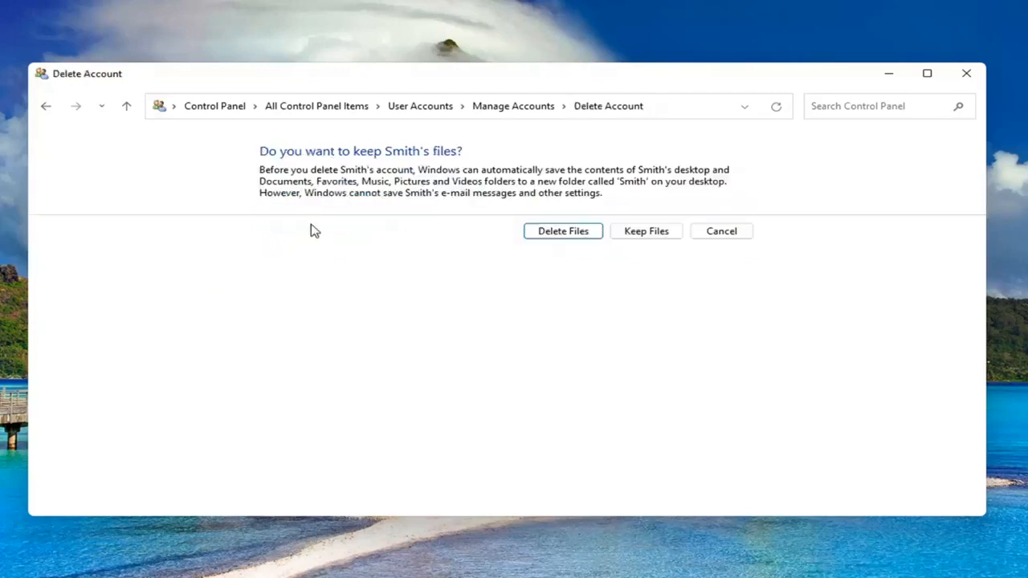
pyautogui.moveTo(373, 180)
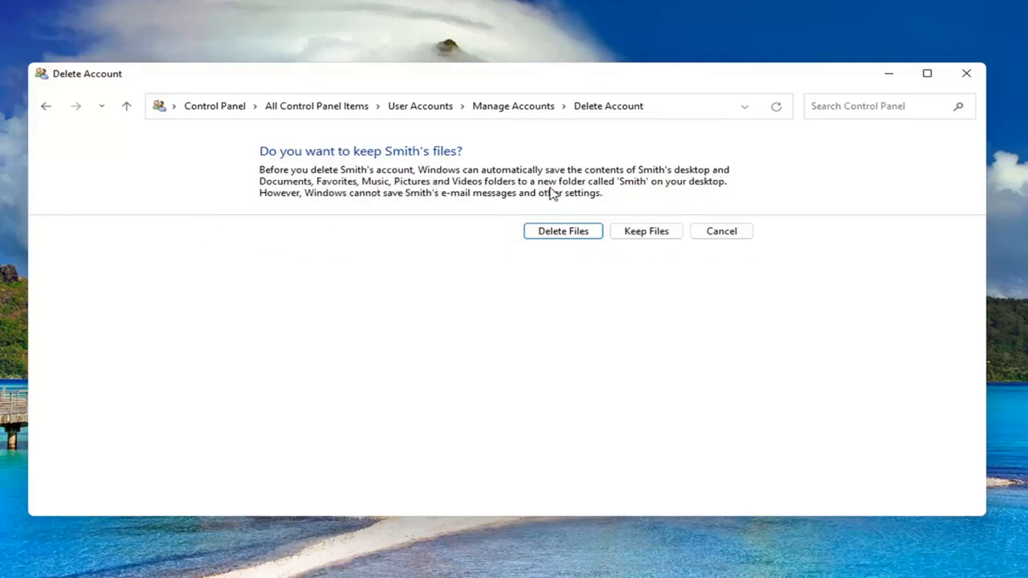
pyautogui.moveTo(659, 192)
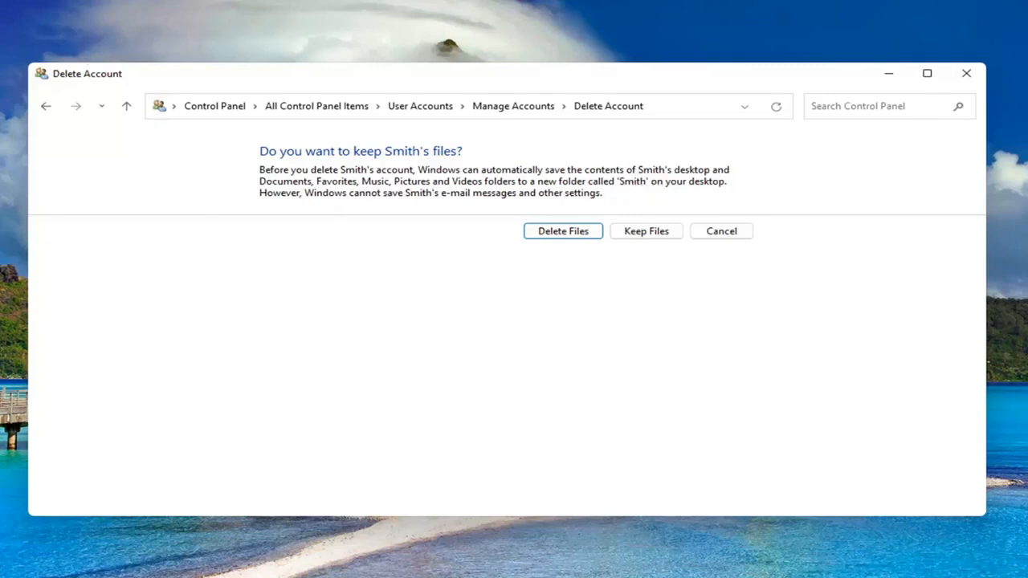
pyautogui.moveTo(454, 199)
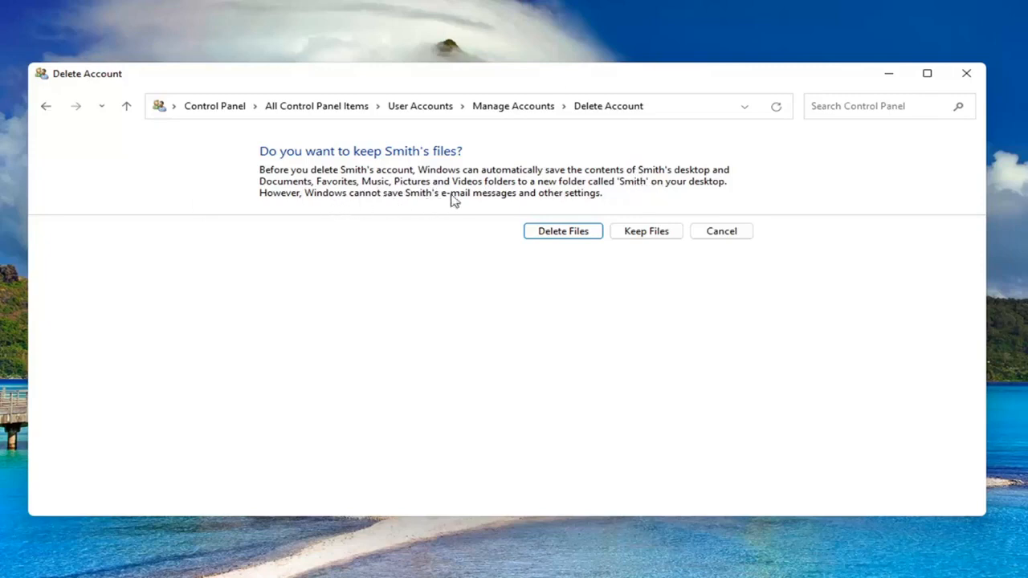
pyautogui.moveTo(650, 198)
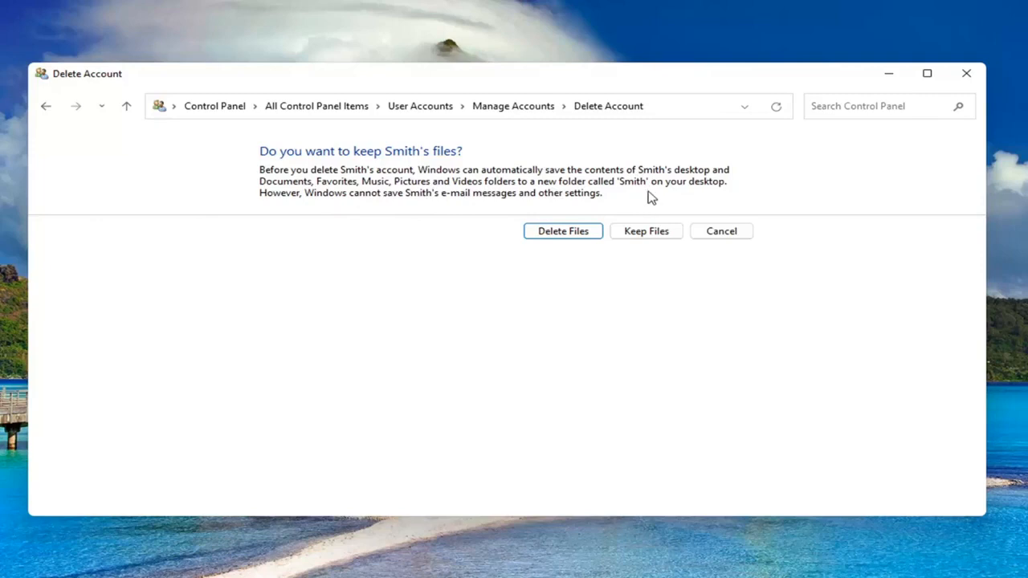
pyautogui.moveTo(564, 231)
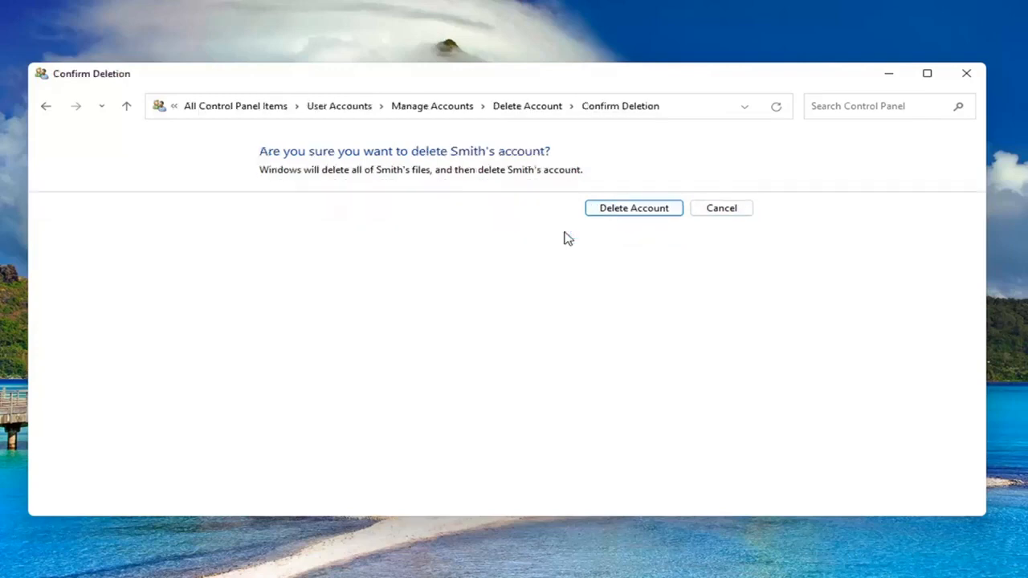
pyautogui.click(633, 208)
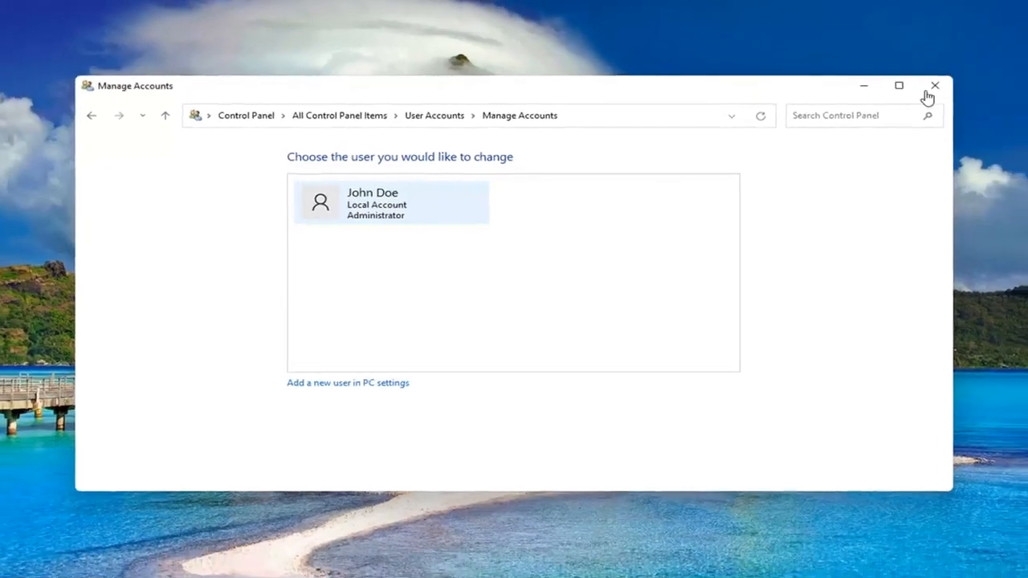
pyautogui.click(934, 85)
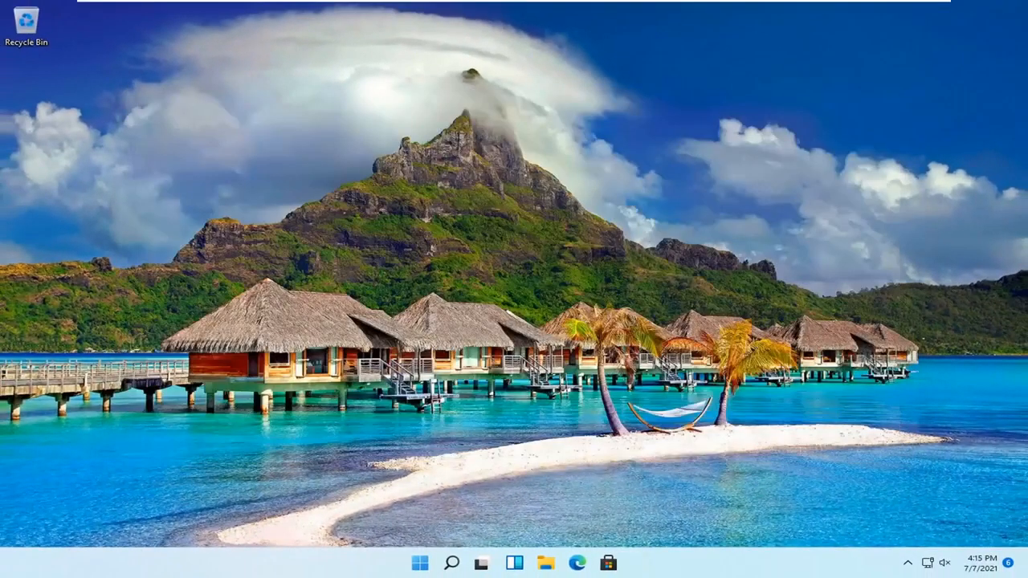